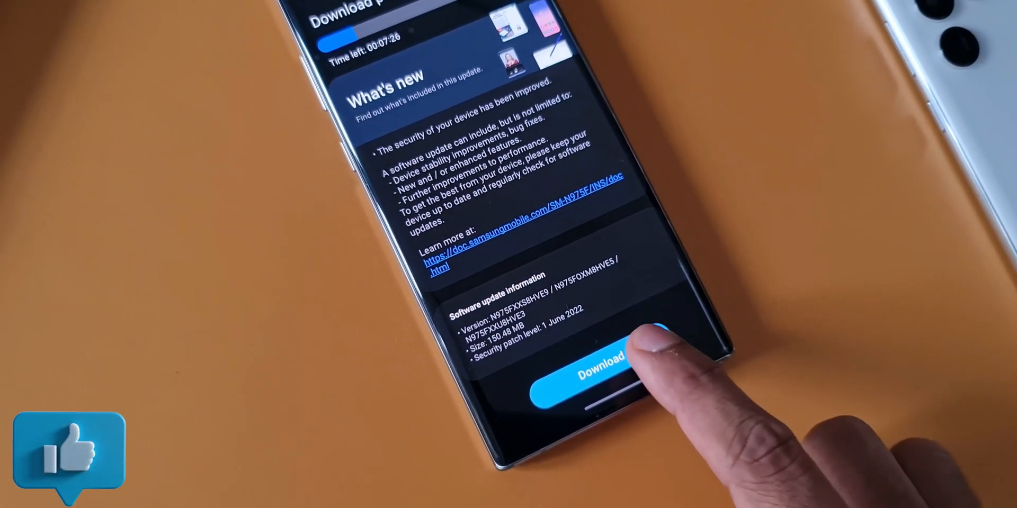
Download the 150.48 MB update with the 1 June 2022 security patch
{"action": "left_click", "coordinate": [597, 362]}
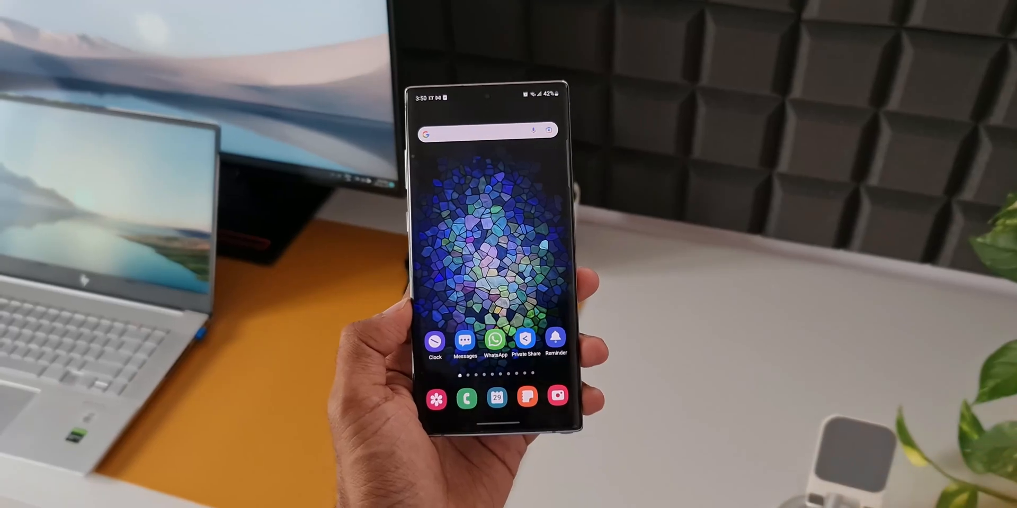
Swipe on the home screen to reach Home screen settings
{"action": "scroll", "scroll_direction": "up", "scroll_amount": 3}
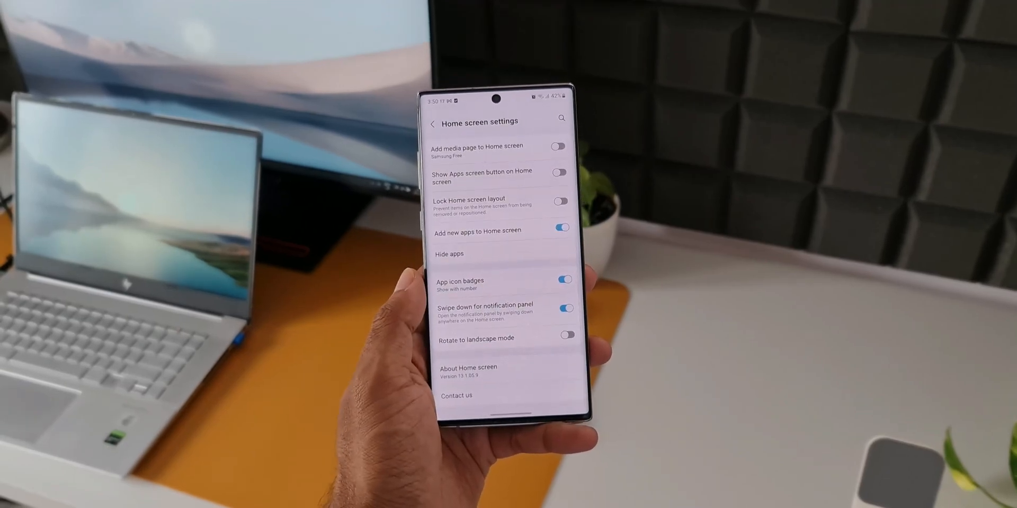
{"action": "scroll", "scroll_direction": "down", "scroll_amount": 3}
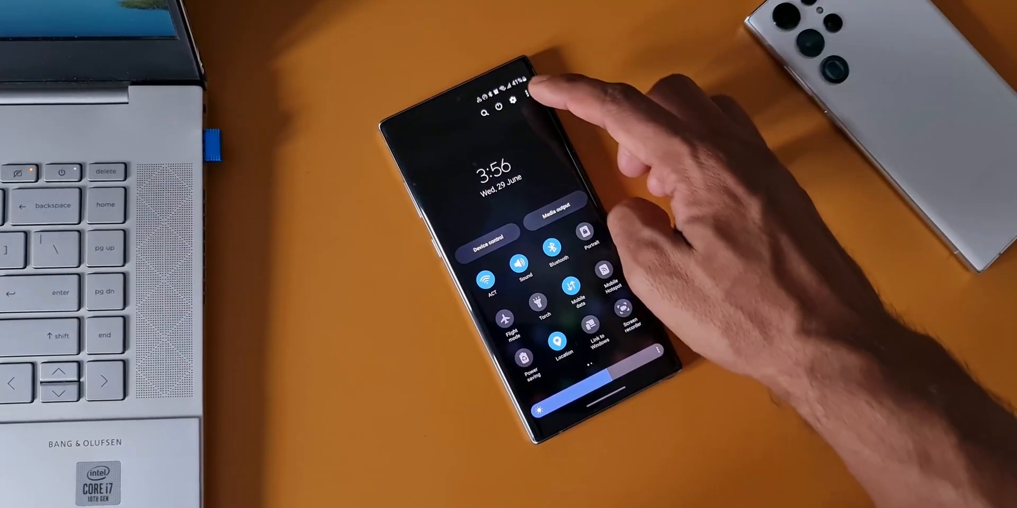
Tap the quick panel gear icon to open the main Settings page
{"action": "left_click", "coordinate": [515, 100]}
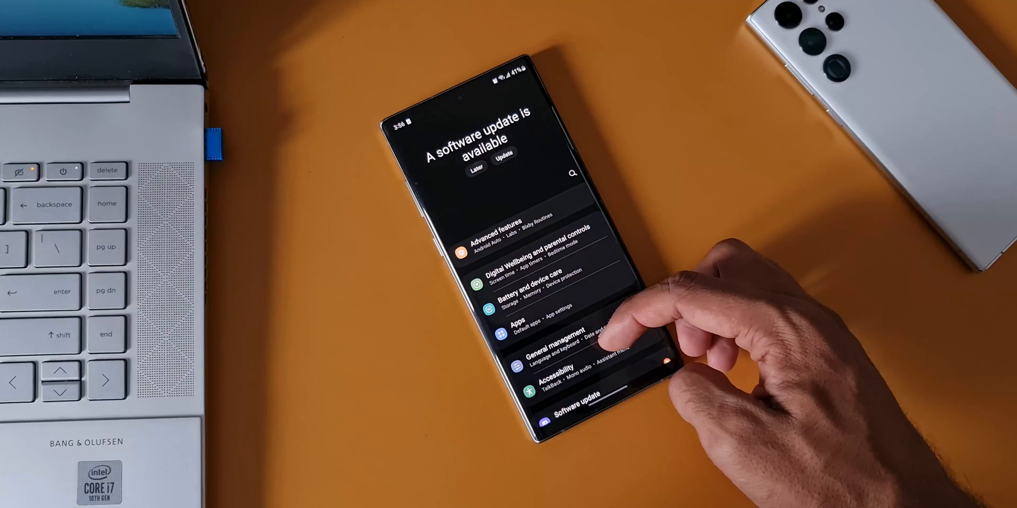